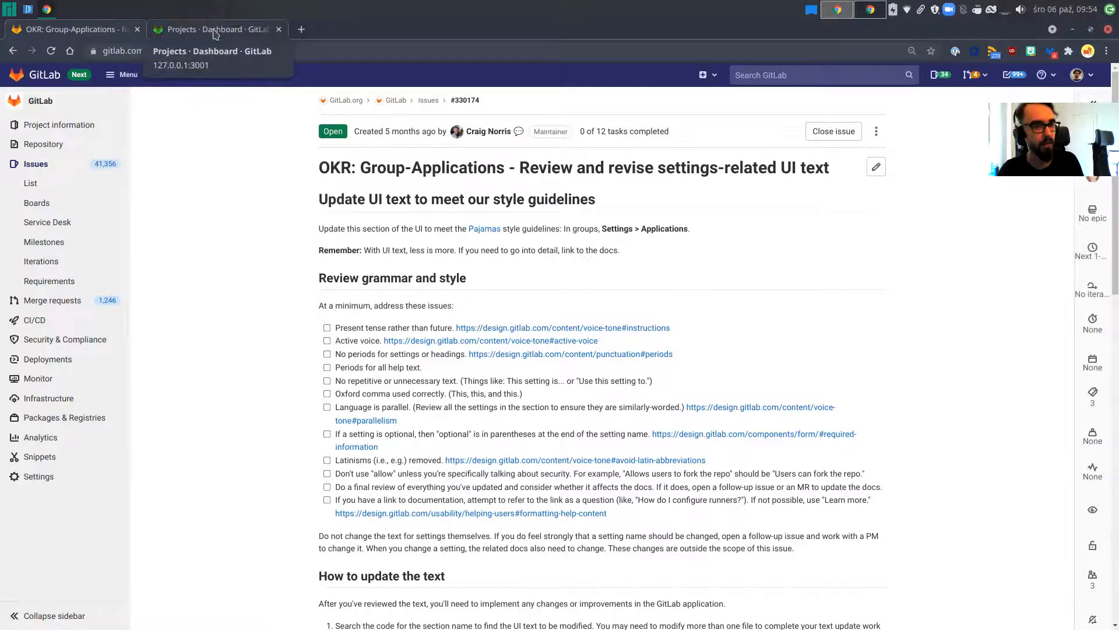
Step: Switch to the local GitLab dashboard and open the Flightjs group from Your projects
{"action": "left_click", "coordinate": [215, 29]}
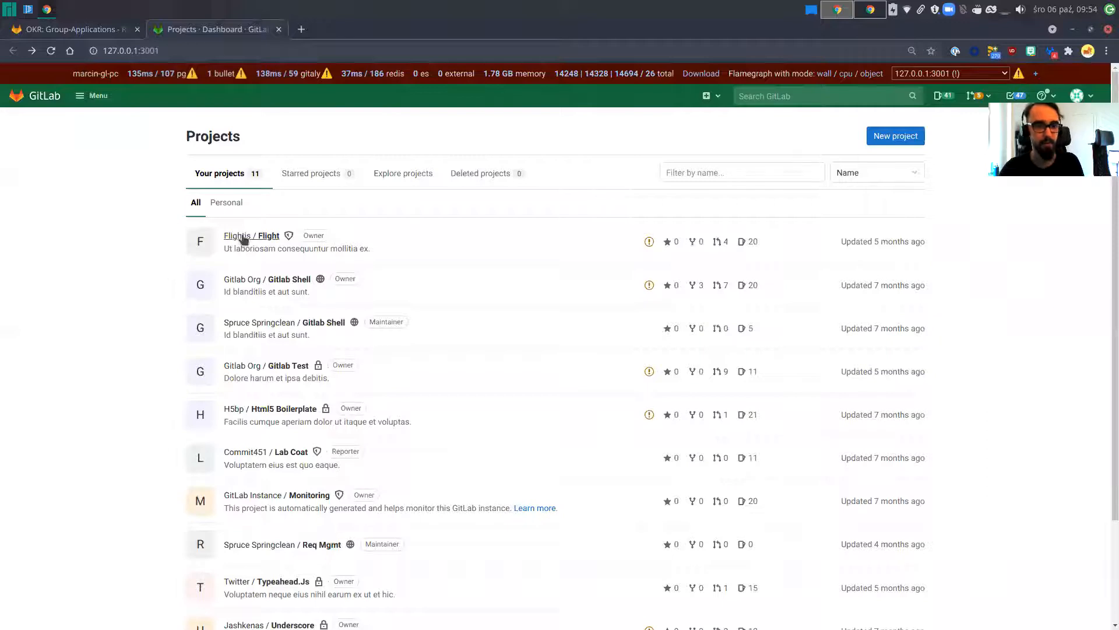
{"action": "left_click", "coordinate": [252, 236]}
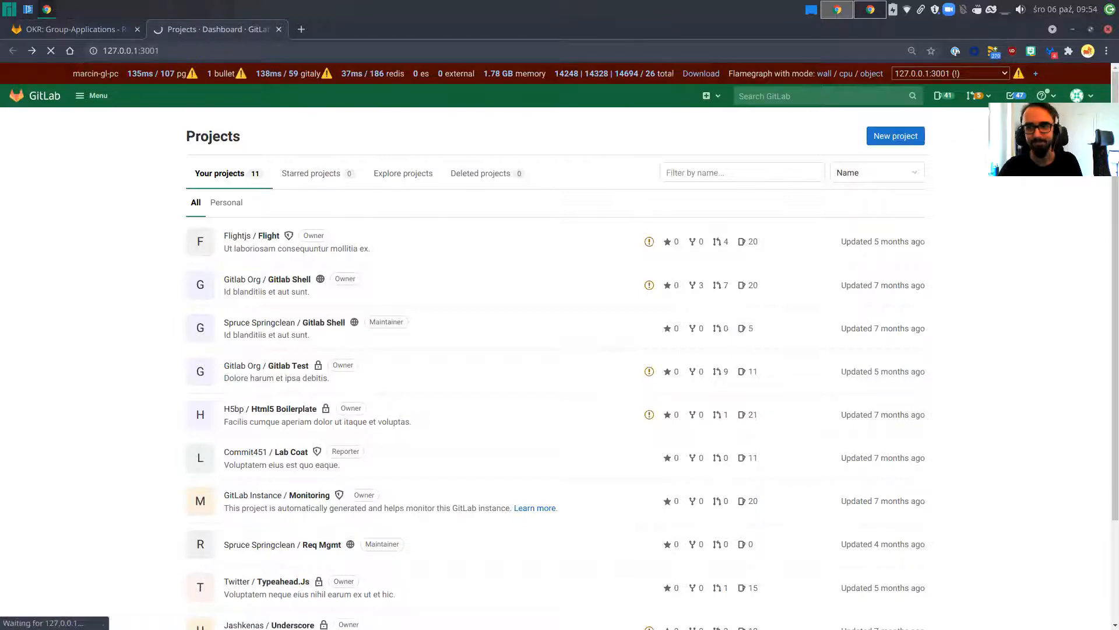
{"action": "left_click", "coordinate": [268, 235]}
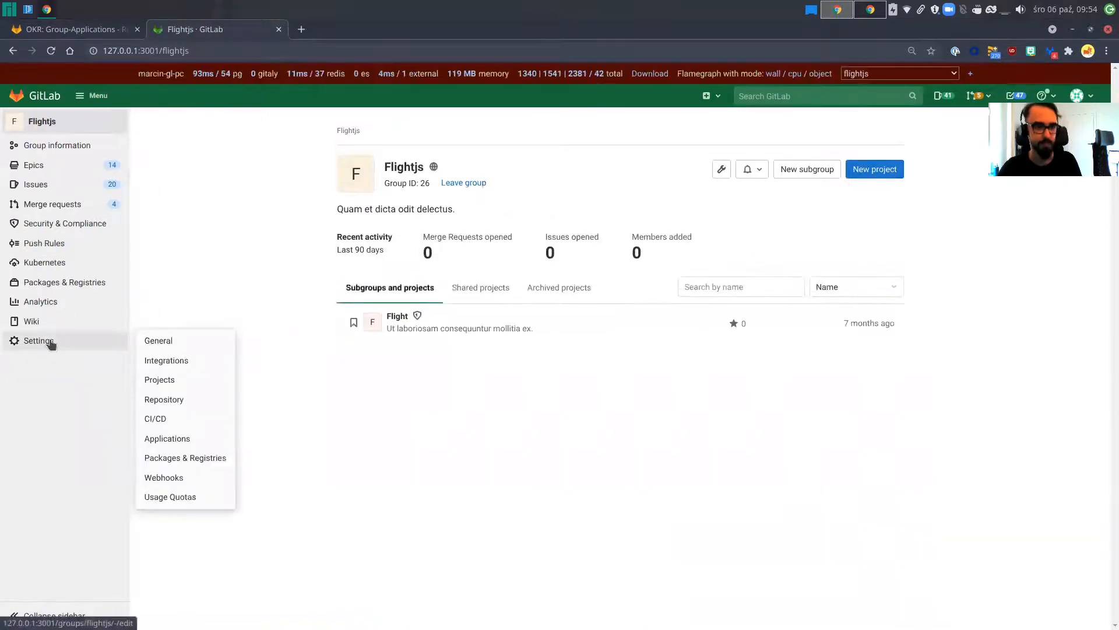
{"action": "mouse_move", "coordinate": [166, 438]}
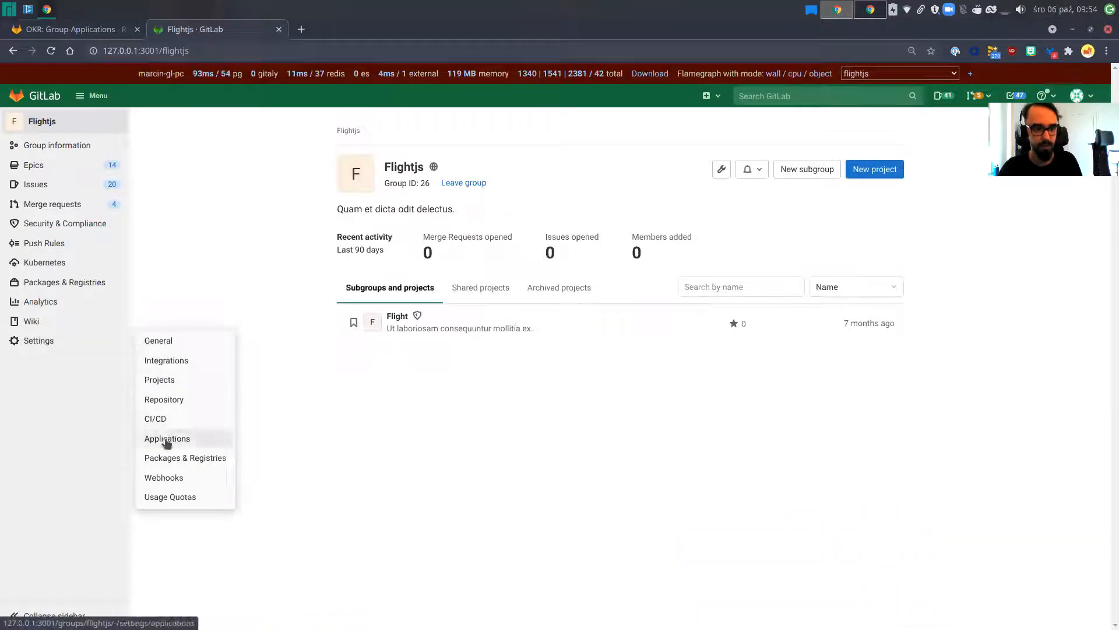
Step: Open Flightjs Applications settings and select the 'Manage applications… OAuth provider' description sentence
{"action": "left_click", "coordinate": [167, 439]}
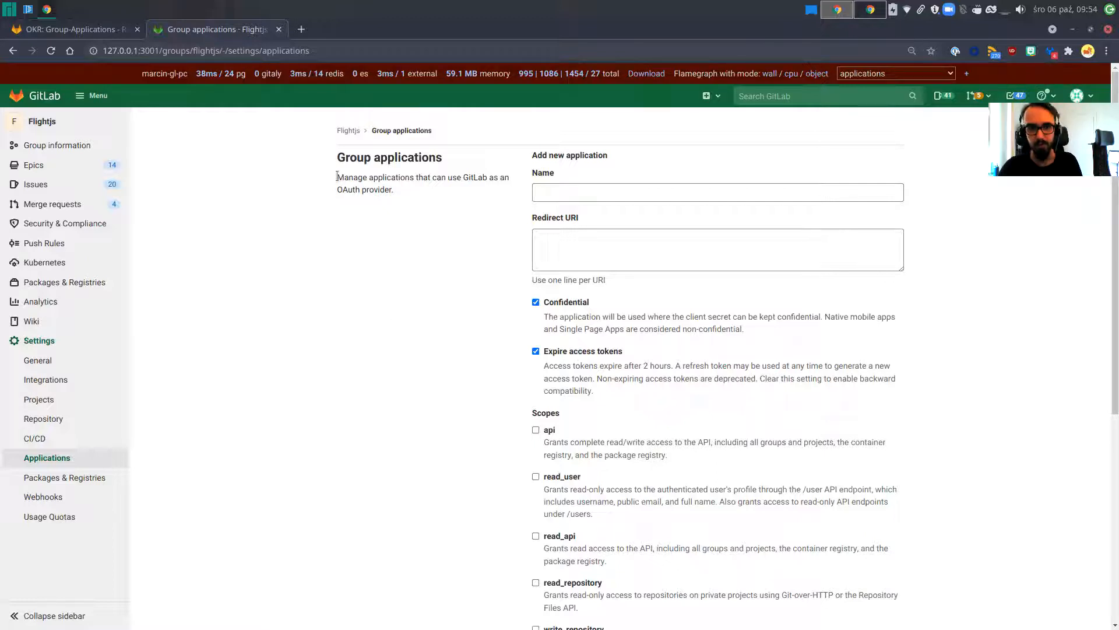
{"action": "left_click_drag", "start_coordinate": [337, 177], "coordinate": [393, 190]}
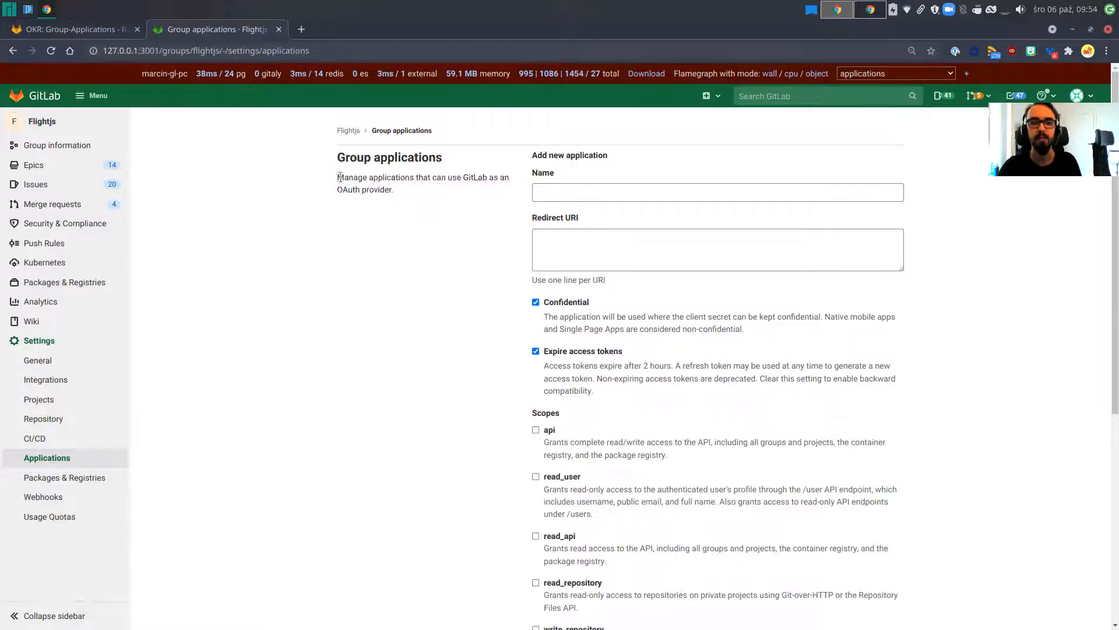
{"action": "left_click_drag", "start_coordinate": [338, 177], "coordinate": [392, 189]}
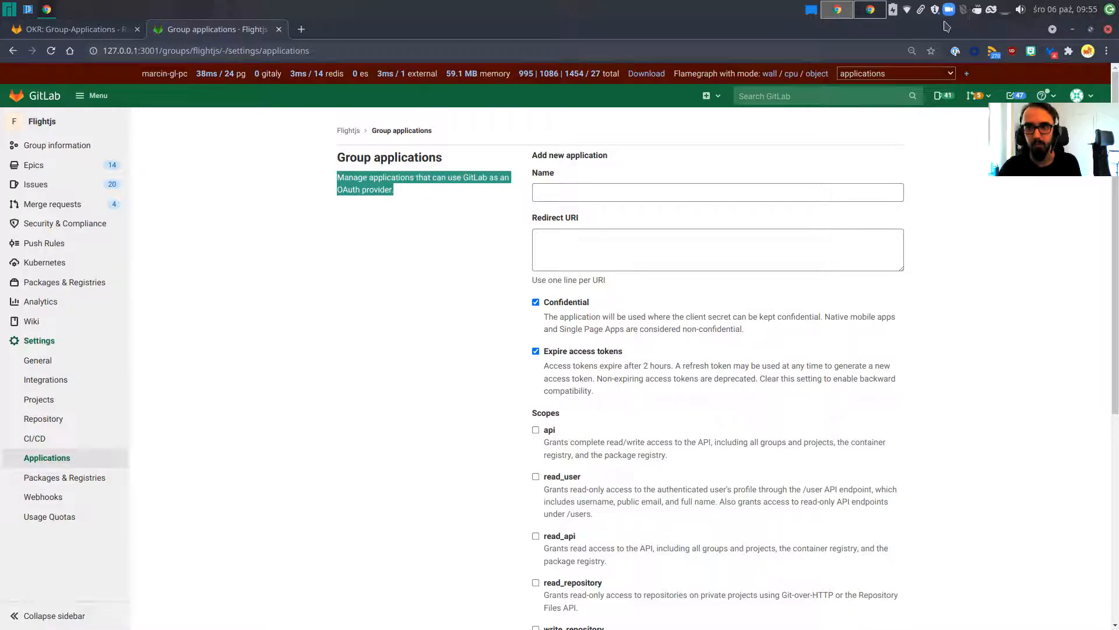
{"action": "mouse_move", "coordinate": [341, 202]}
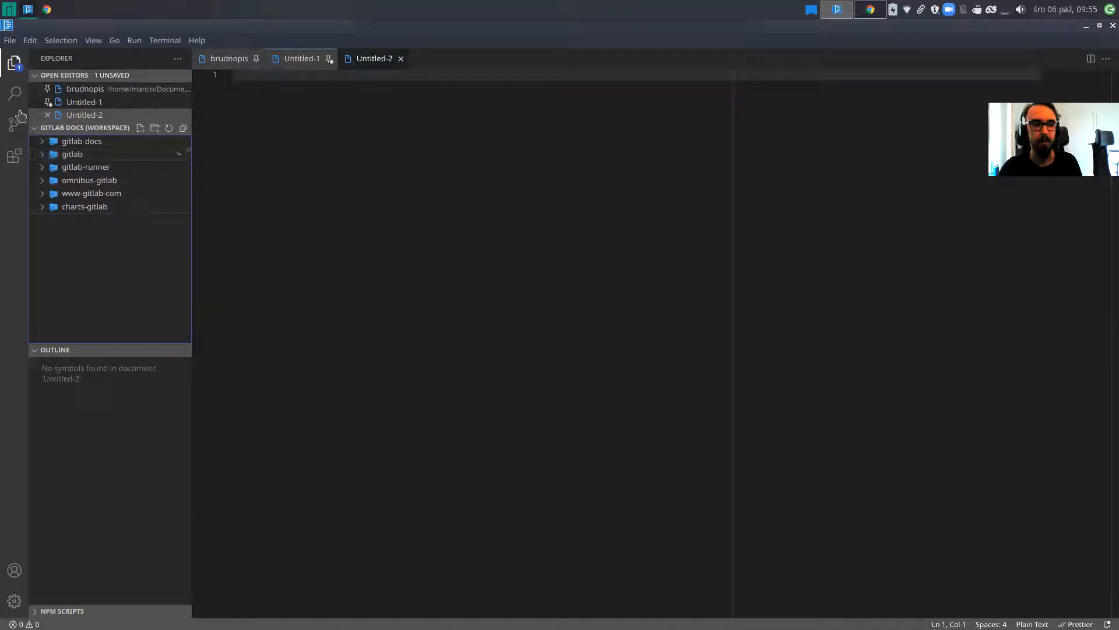
Step: Search the workspace for 'Manage applications that can use Gitlab as an OAuth provider.'
{"action": "left_click", "coordinate": [14, 93]}
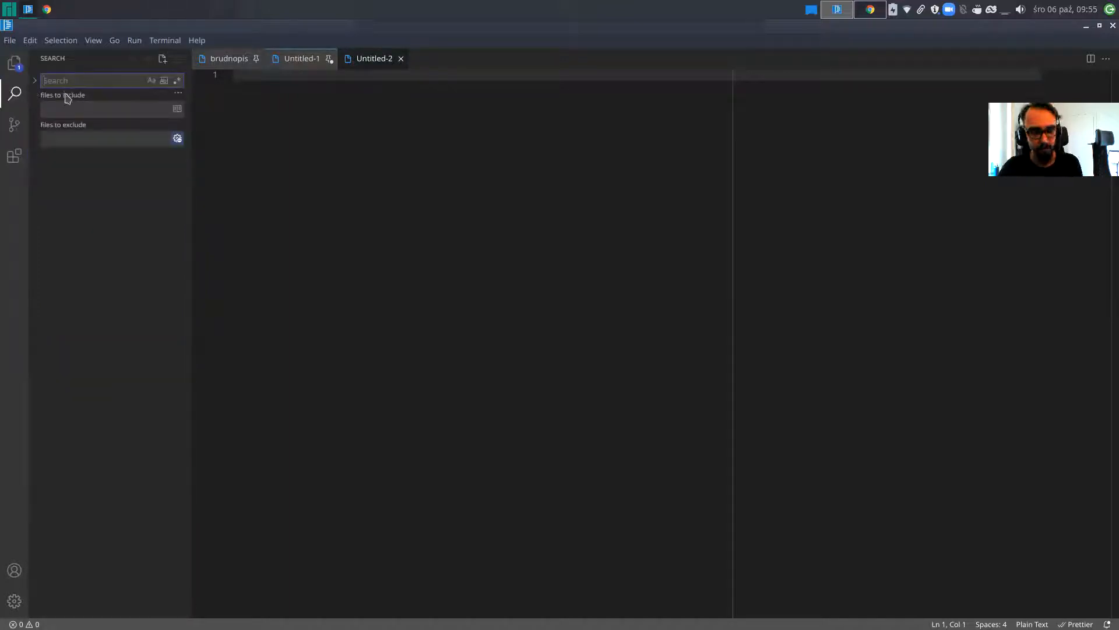
{"action": "type", "text": "Manage applications that can use Gitlab as an OAuth provider."}
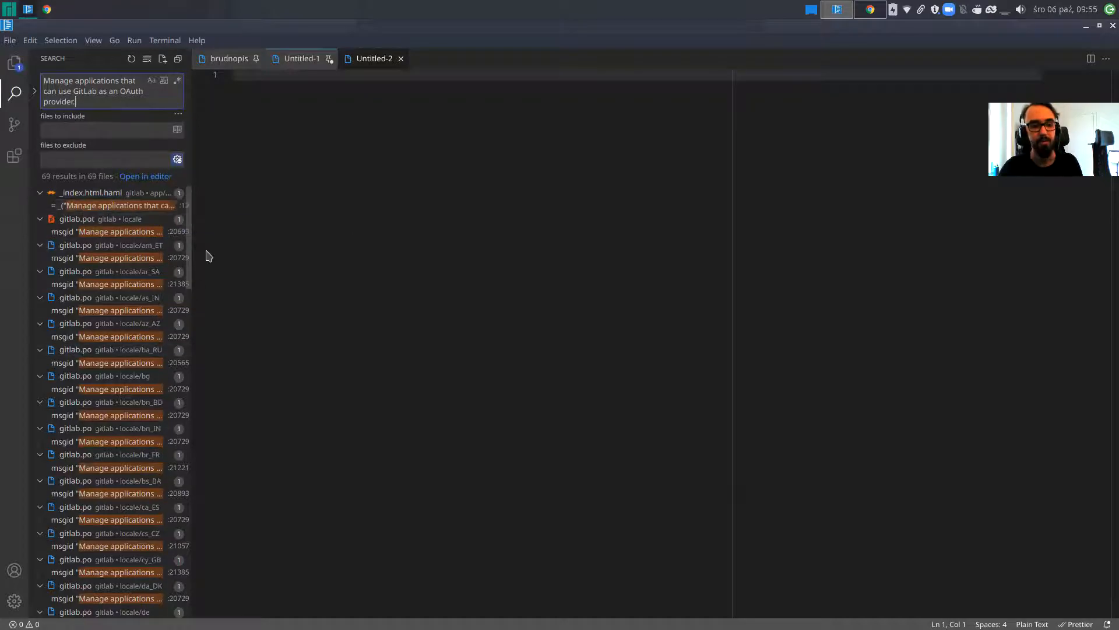
{"action": "scroll", "scroll_direction": "down", "scroll_amount": 3}
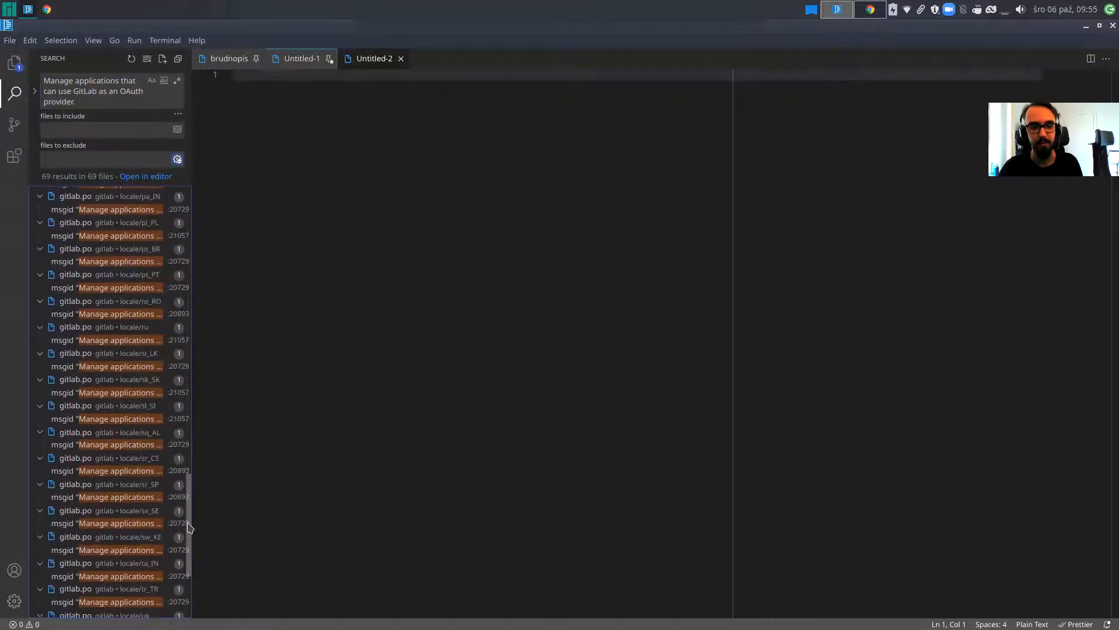
{"action": "scroll", "scroll_direction": "down", "scroll_amount": 3}
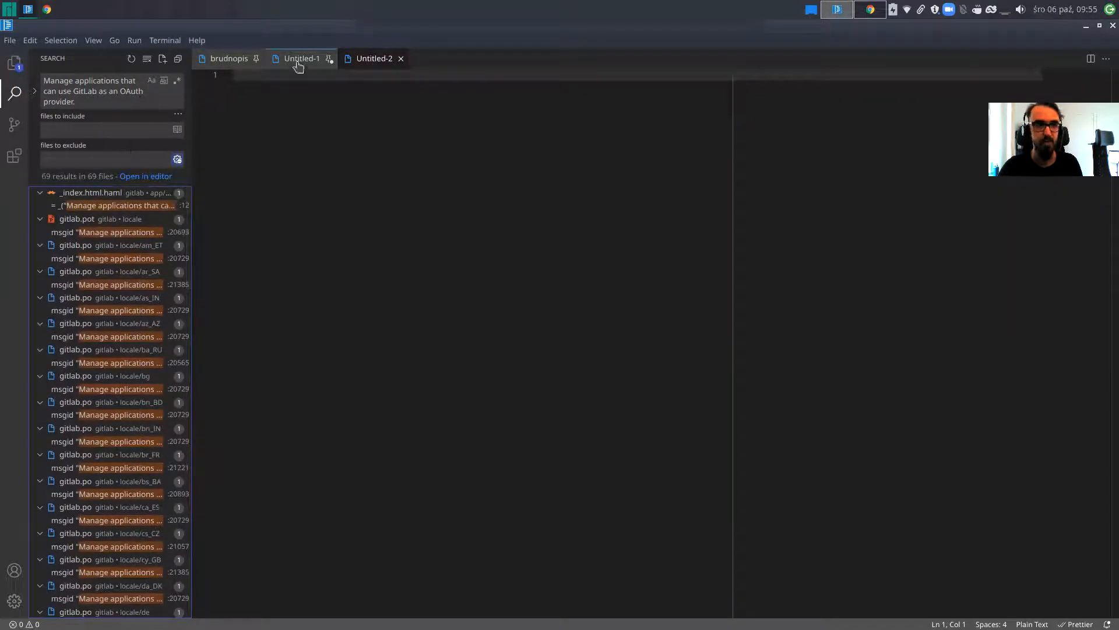
Step: Take the exclude patterns from the Untitled-1 scratch file to narrow results to _index.html.haml
{"action": "left_click", "coordinate": [104, 160]}
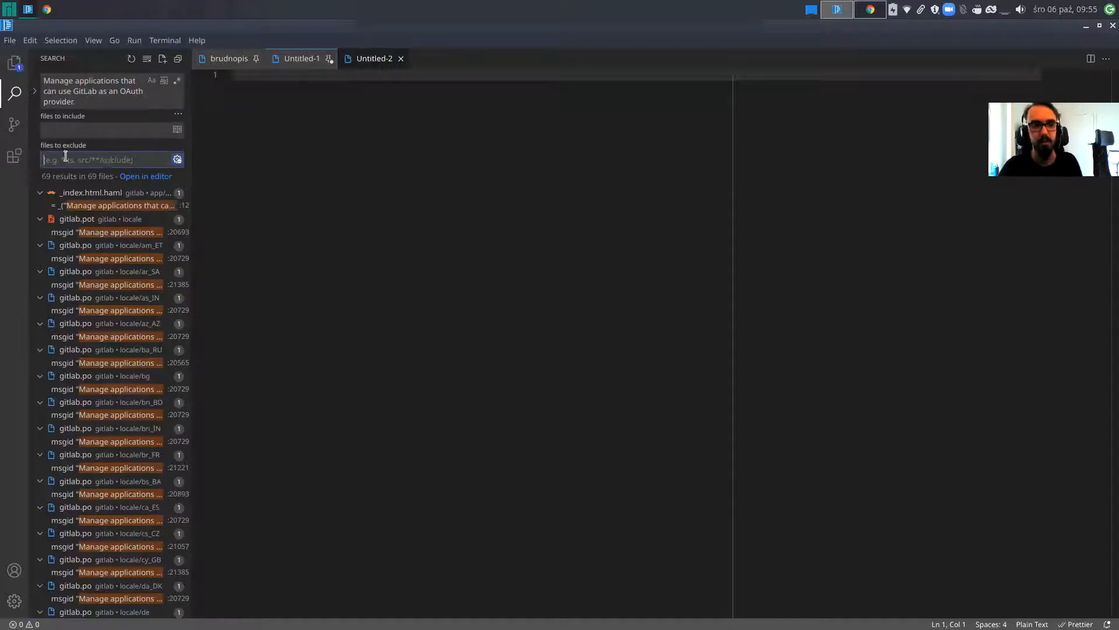
{"action": "mouse_move", "coordinate": [301, 59]}
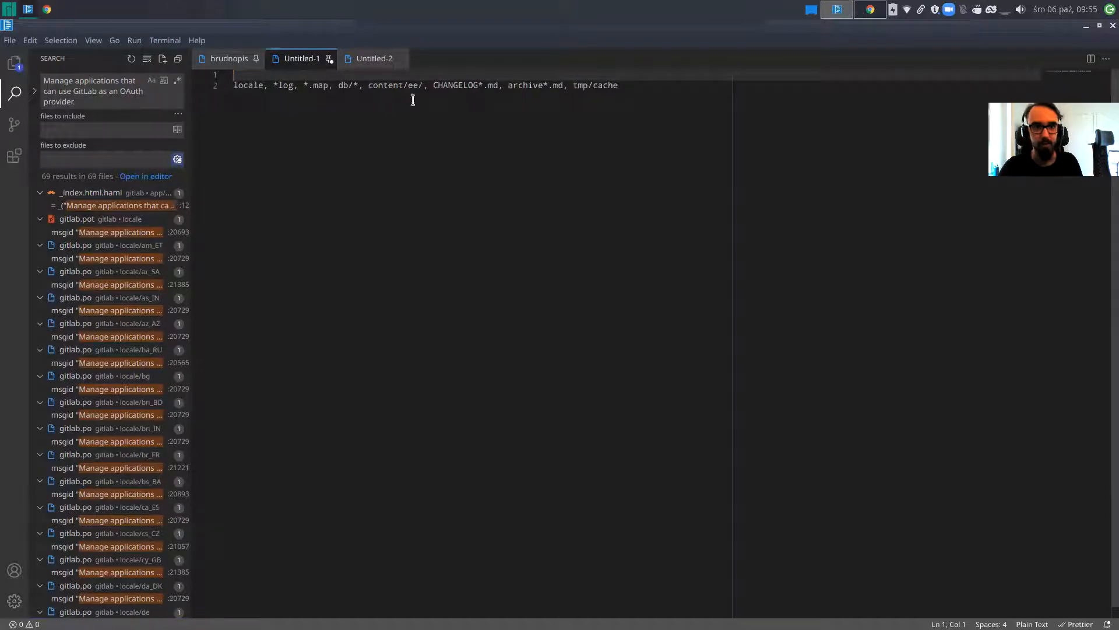
{"action": "left_click", "coordinate": [617, 85]}
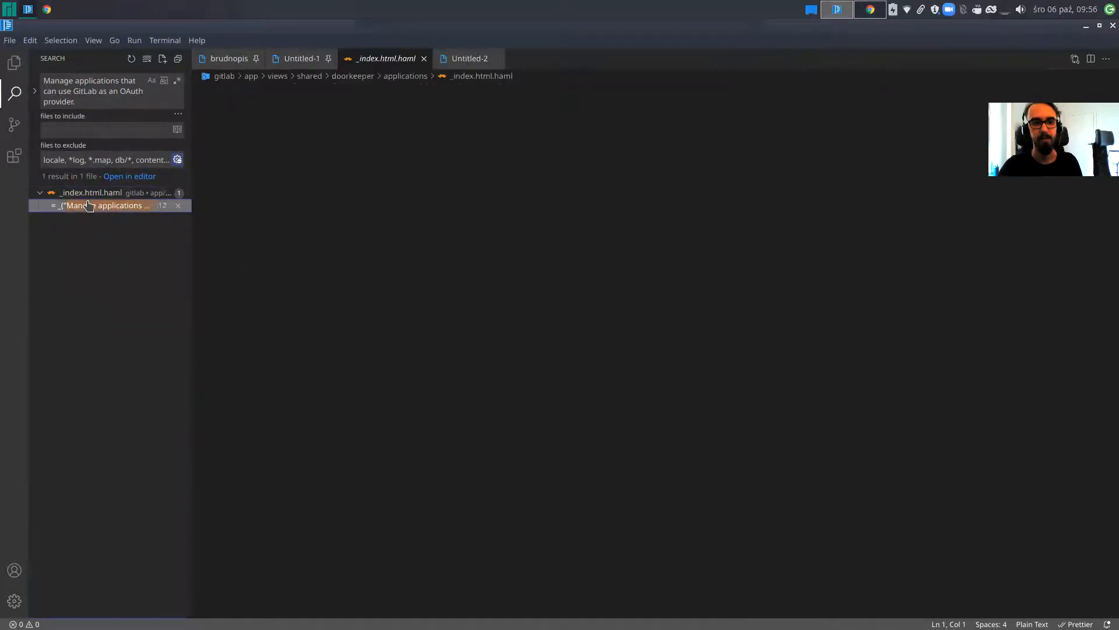
Step: Open the _index.html.haml match at line 12 and make the string read 'Manage ALL THE applications…'
{"action": "left_click", "coordinate": [107, 206]}
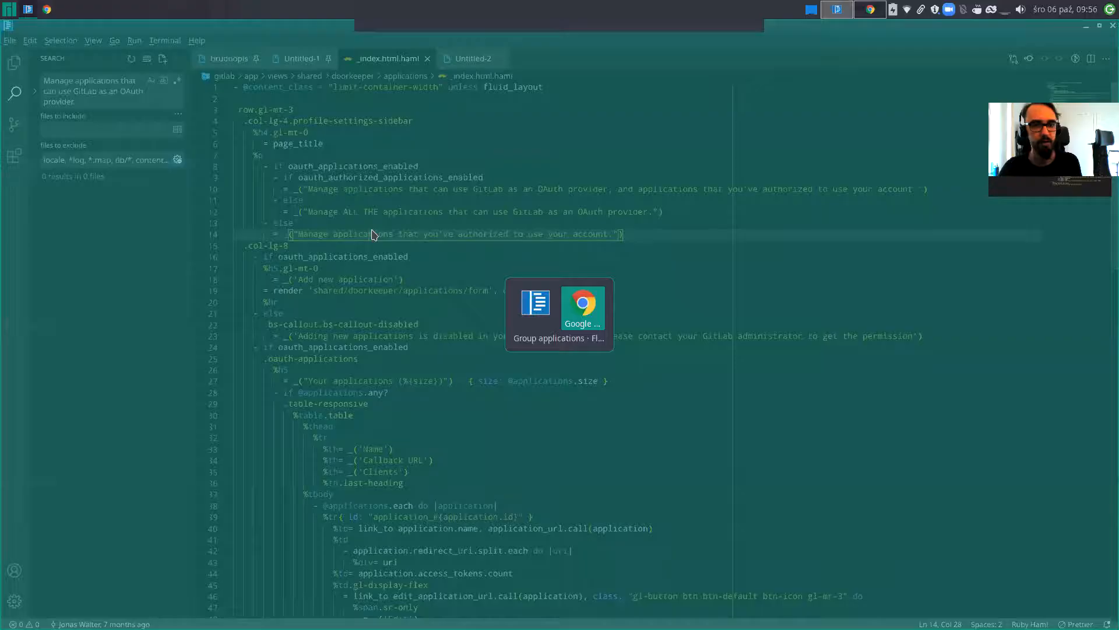
{"action": "left_click", "coordinate": [581, 312]}
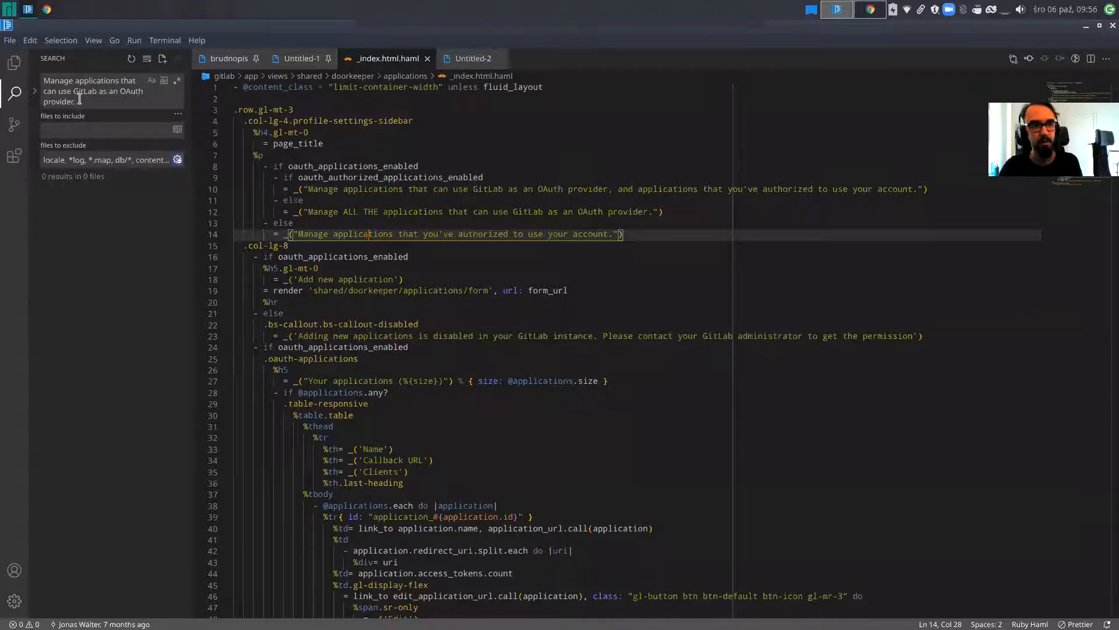
Step: Search 'Use one line per URI' and open the admin then doorkeeper _form.html.haml matches
{"action": "type", "text": "Use one line per URI"}
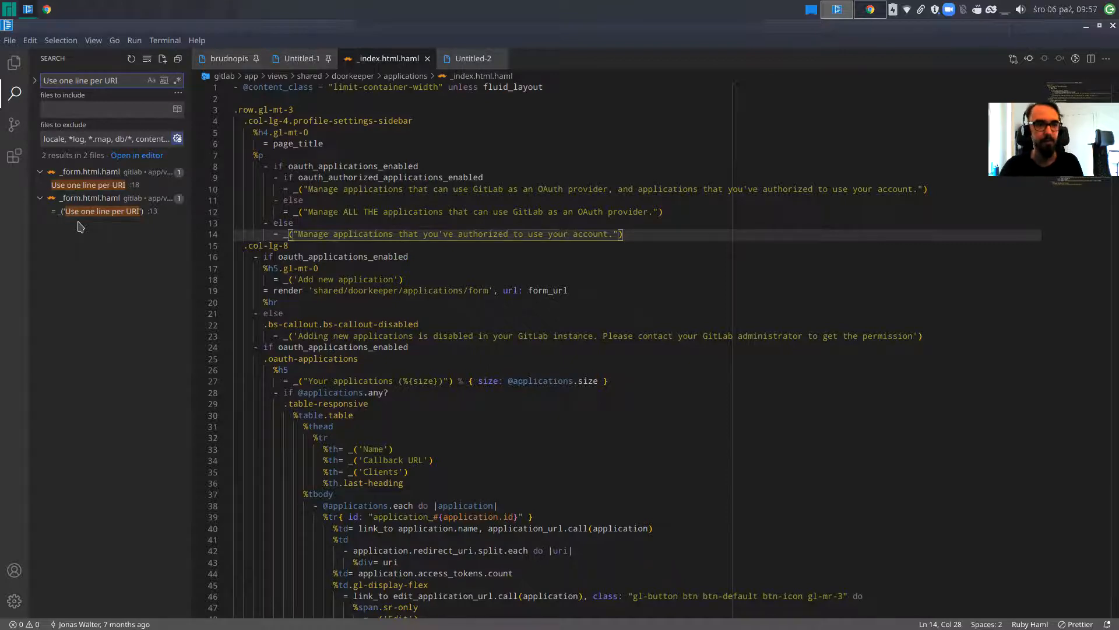
{"action": "left_click", "coordinate": [88, 185]}
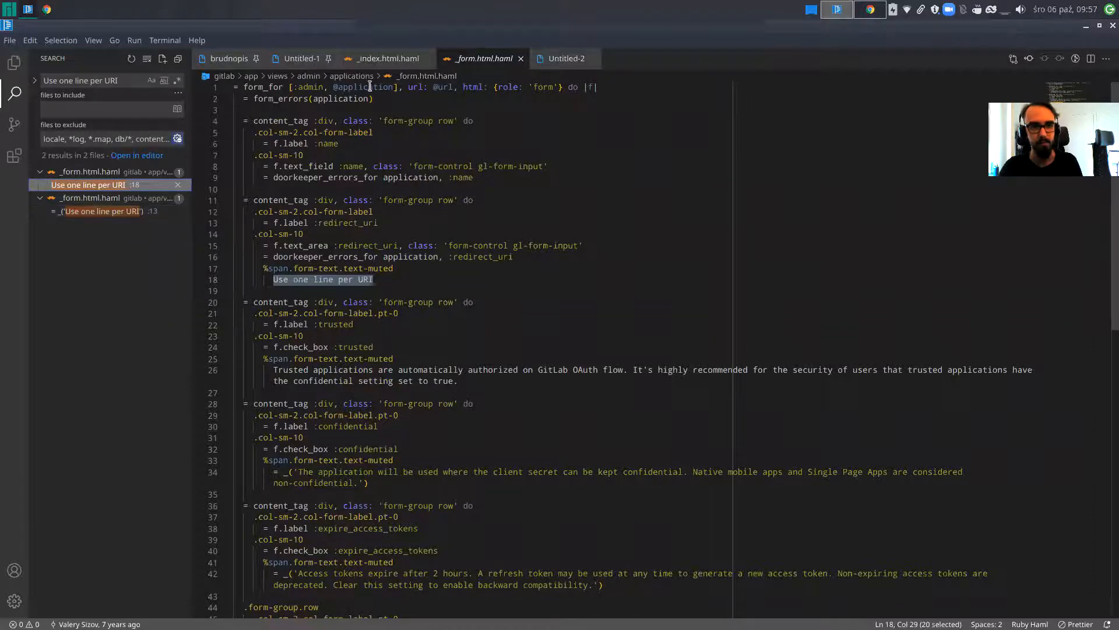
{"action": "left_click", "coordinate": [100, 211]}
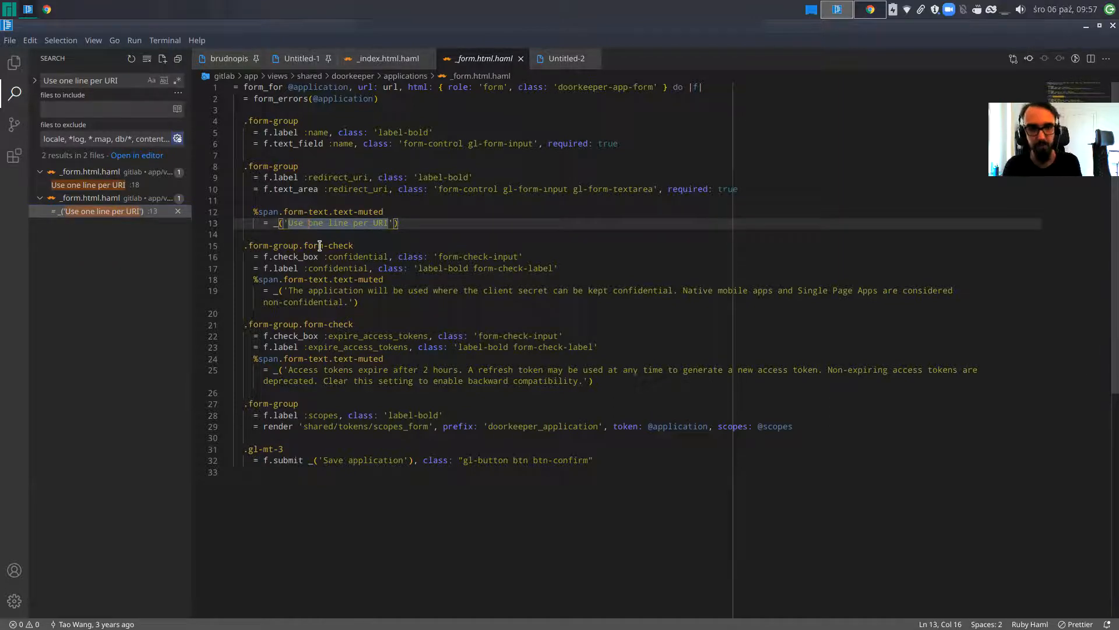
Step: In _form.html.haml line 13, end the 'Use one line per URI' help text with a period
{"action": "type", "text": "ONLY"}
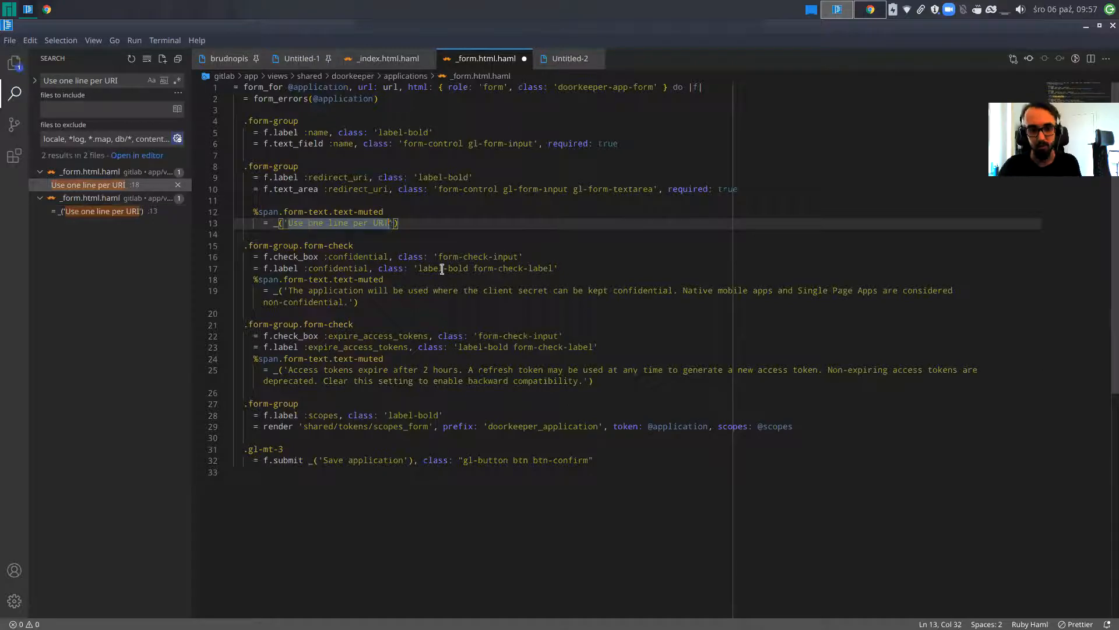
{"action": "type", "text": "."}
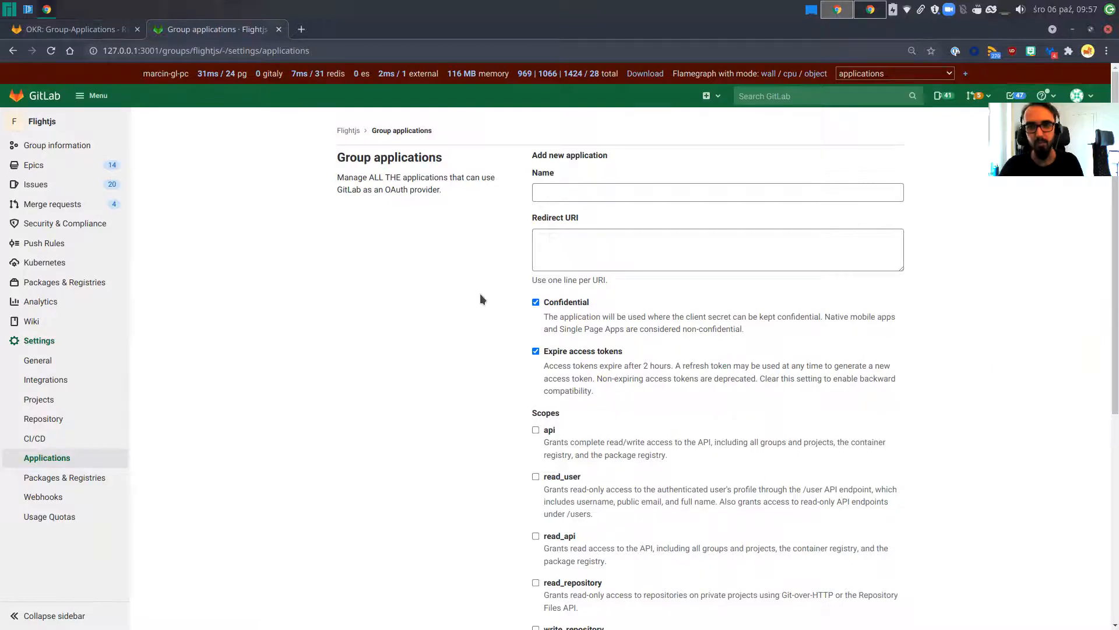
{"action": "mouse_move", "coordinate": [535, 181]}
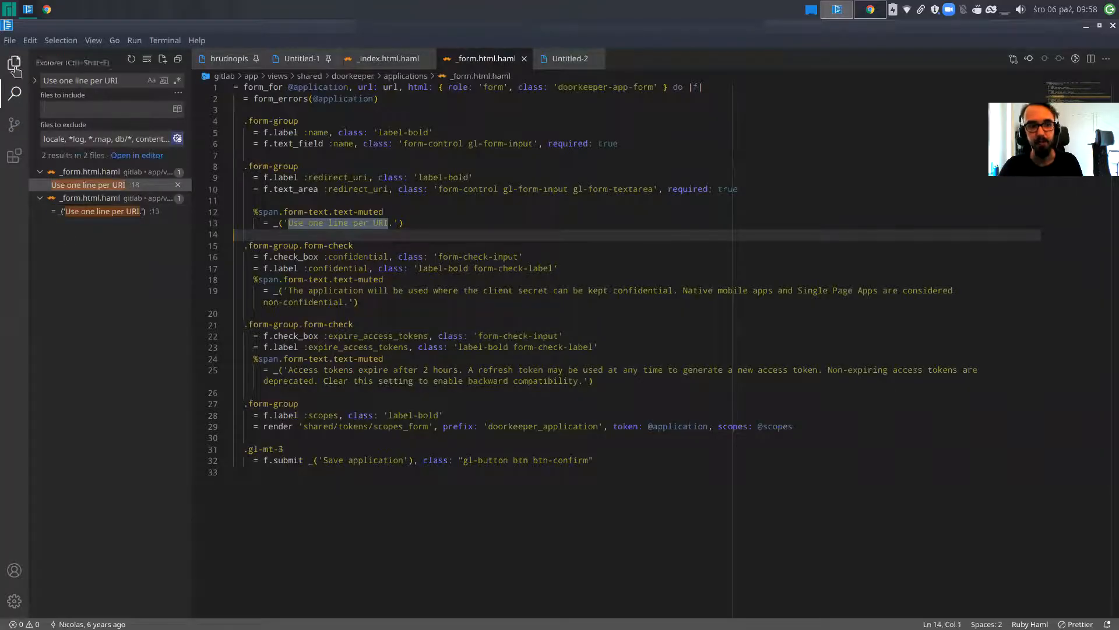
Step: Show _form.html.haml in the Explorer file tree and return to the edited line 13
{"action": "left_click", "coordinate": [14, 63]}
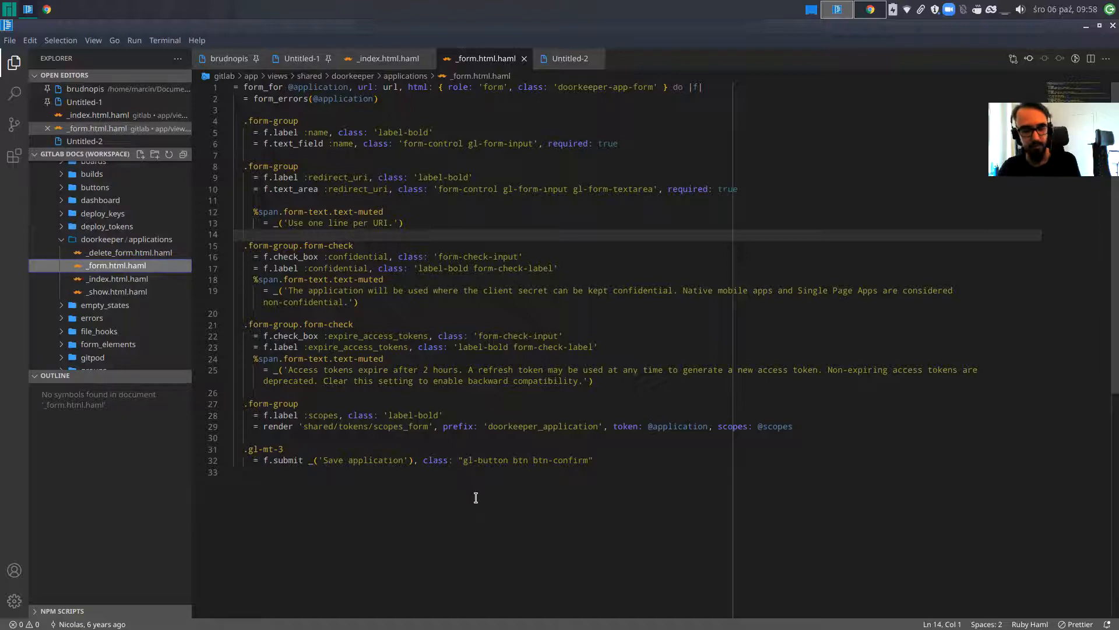
{"action": "mouse_move", "coordinate": [377, 63]}
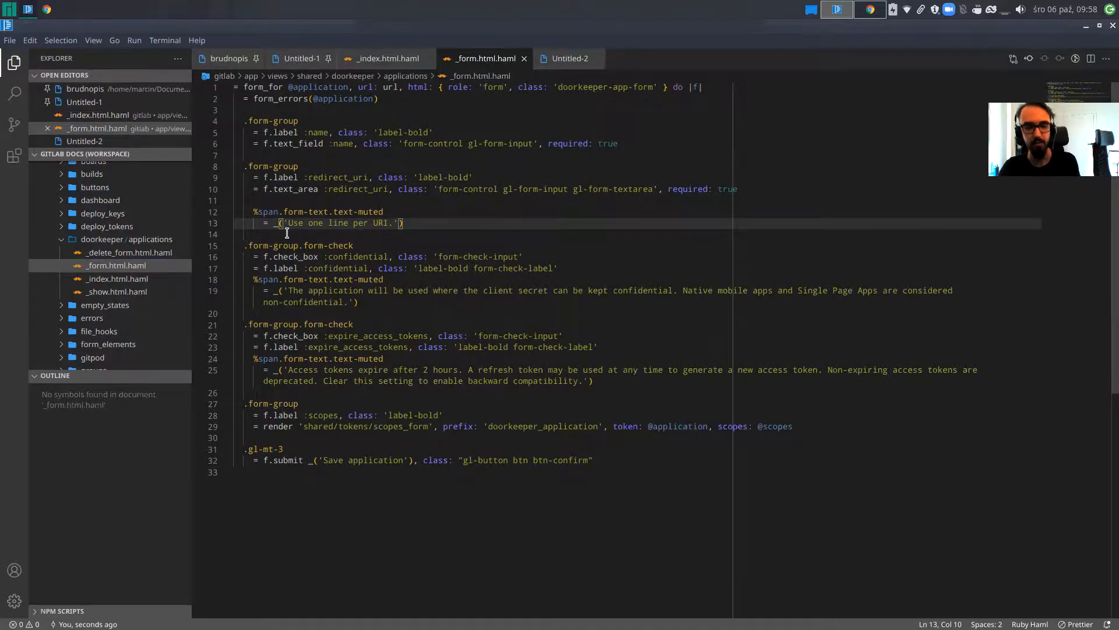
{"action": "left_click", "coordinate": [377, 392]}
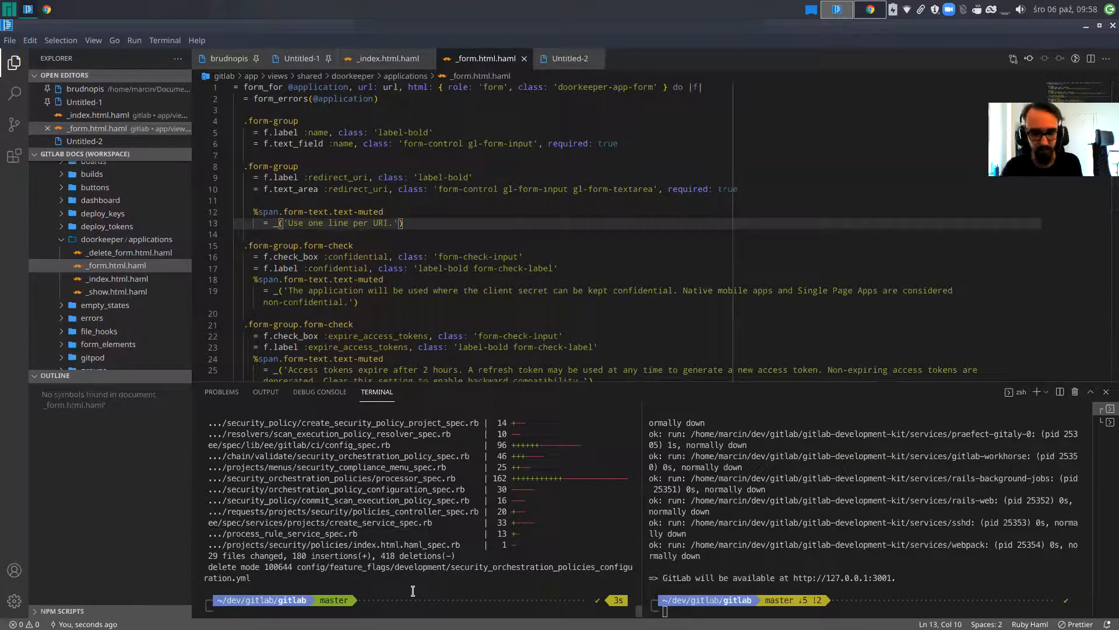
Step: Work in the integrated terminal, then hide the panel to return to _form.html.haml
{"action": "key", "text": "ctrl+r"}
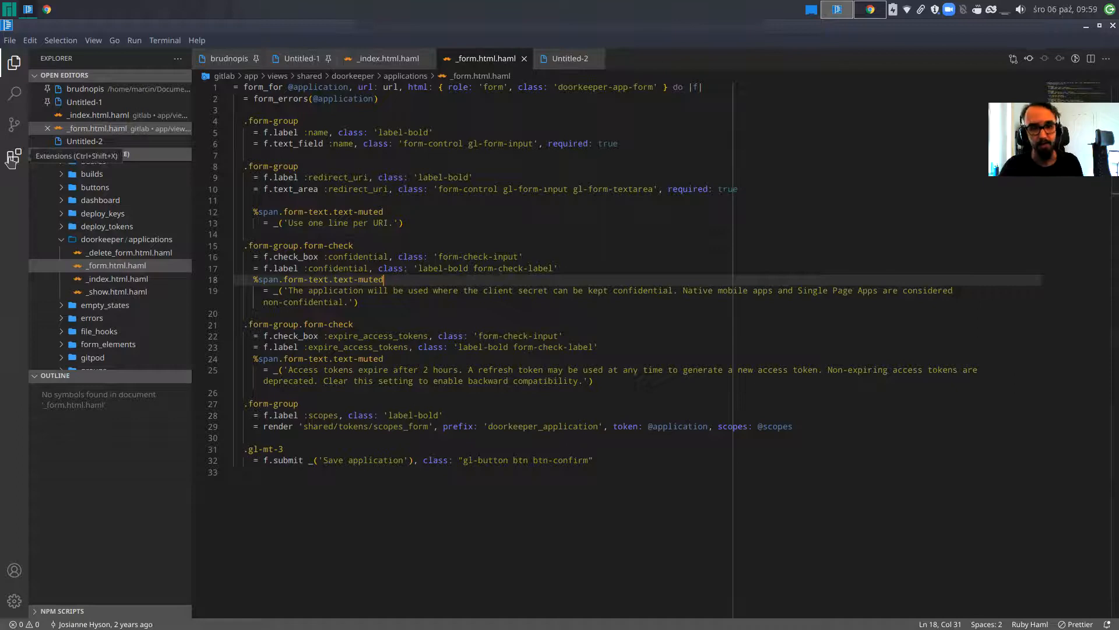
Step: Review the Go to Spec extension and bring up its command for _form.html.haml's spec file
{"action": "left_click", "coordinate": [12, 156]}
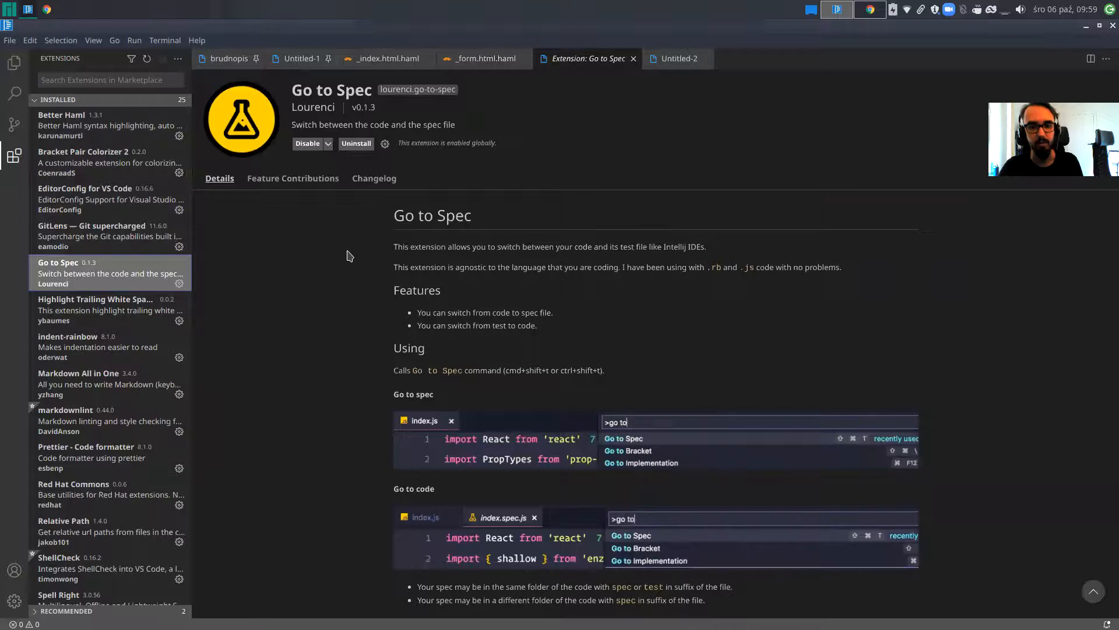
{"action": "left_click", "coordinate": [484, 58]}
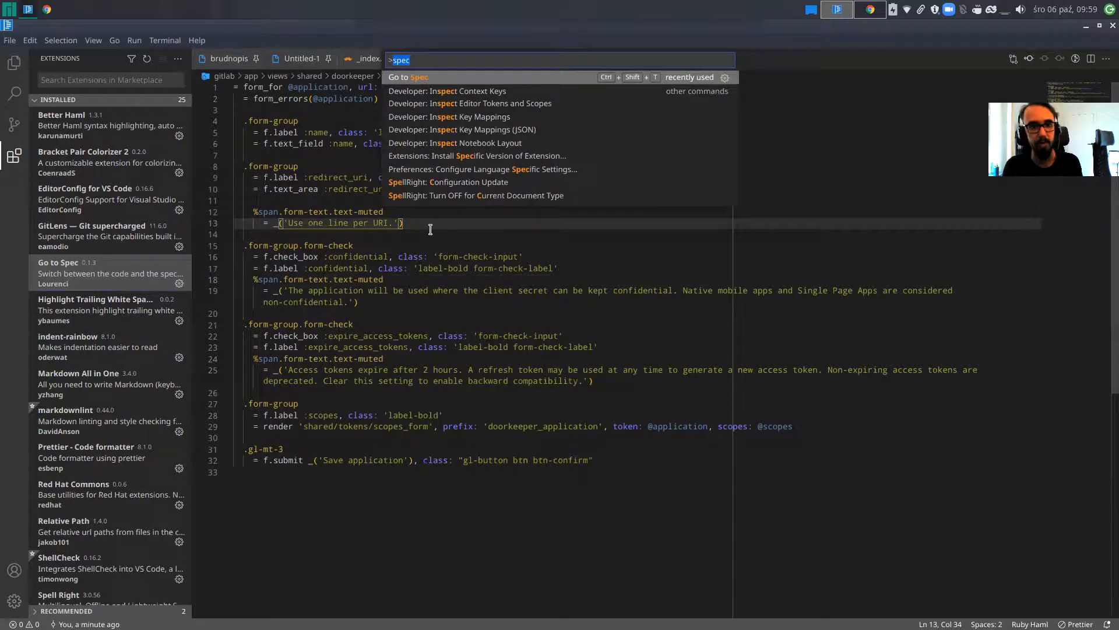
{"action": "key", "text": "Backspace"}
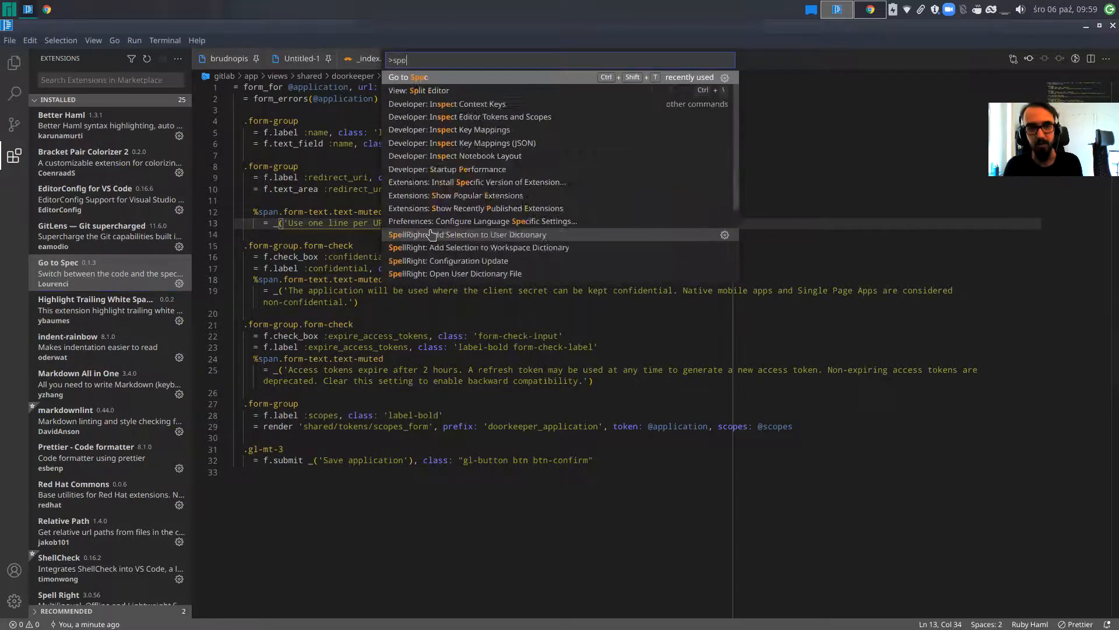